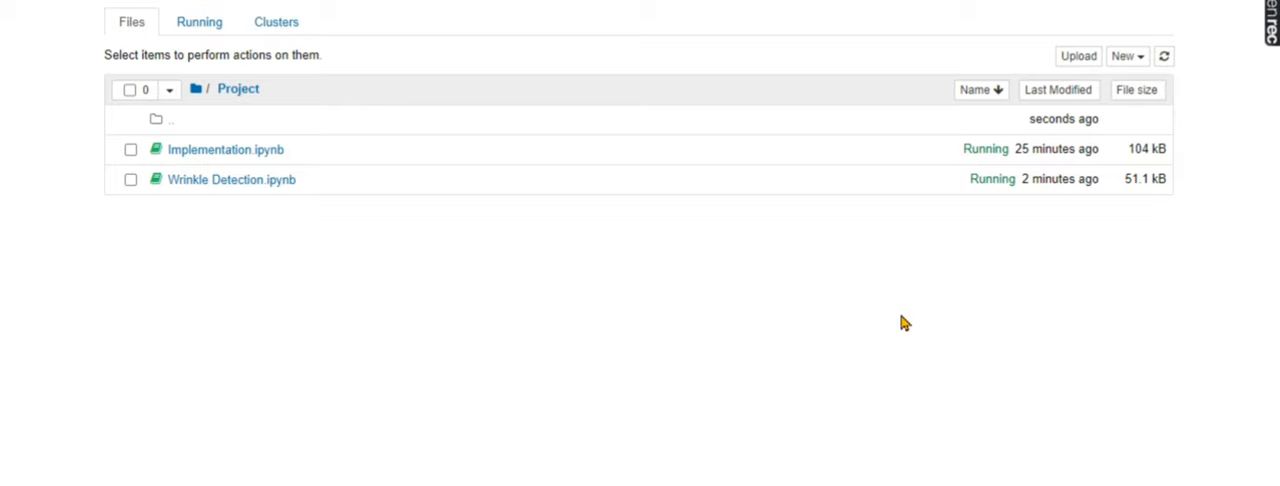
- Open Wrinkle Detection.ipynb from the Project folder
click(231, 179)
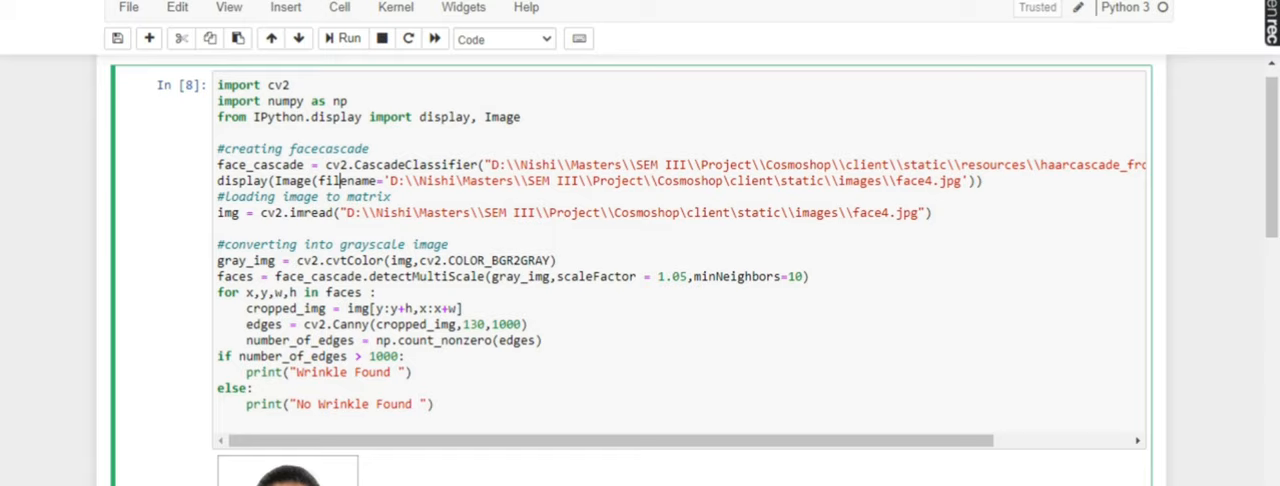
mouse_move(378, 196)
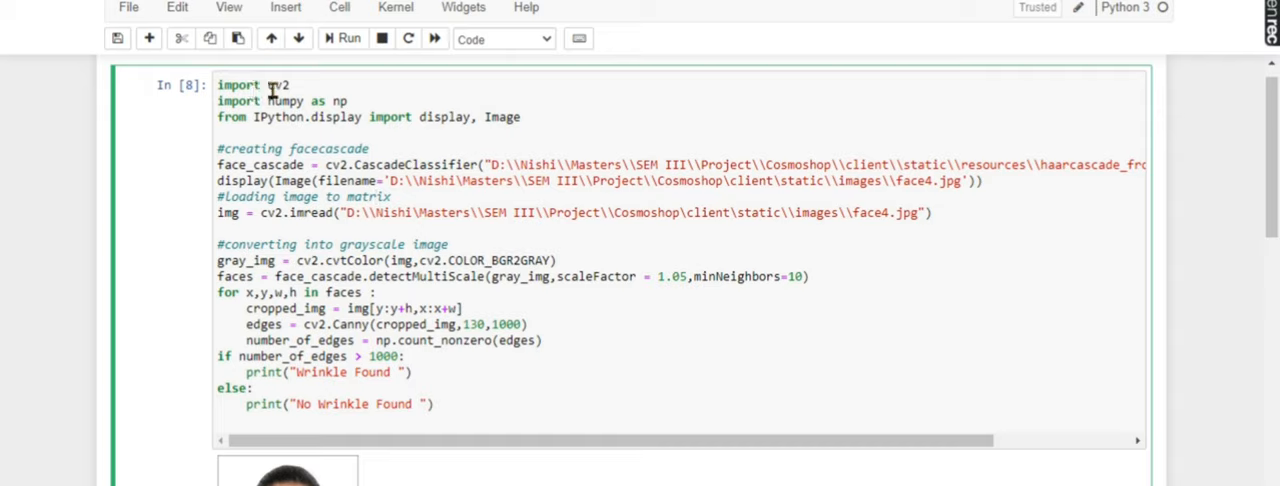
click(295, 85)
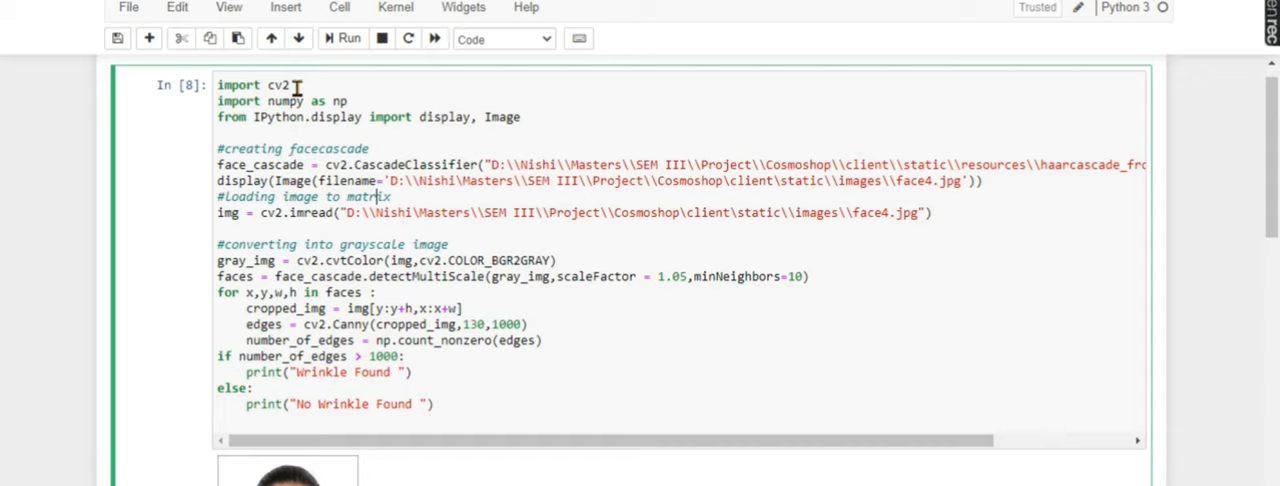
mouse_move(289, 101)
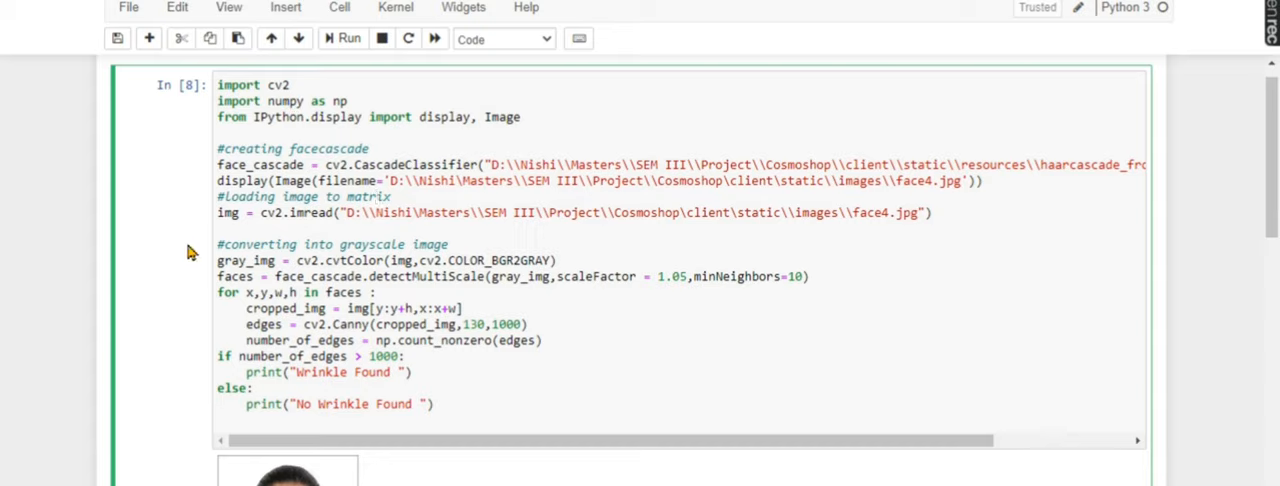
mouse_move(325, 283)
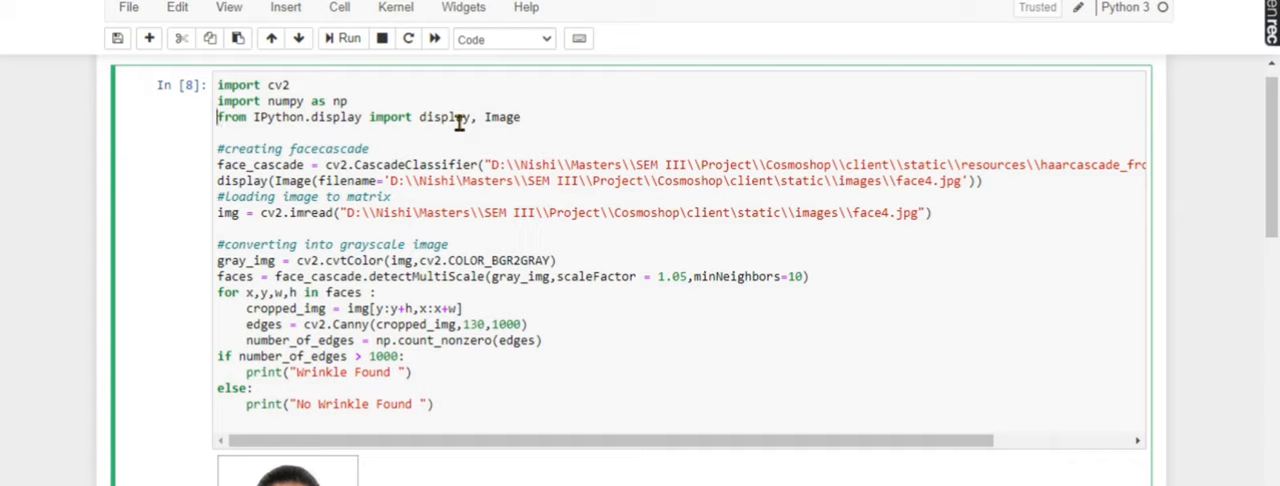
mouse_move(433, 164)
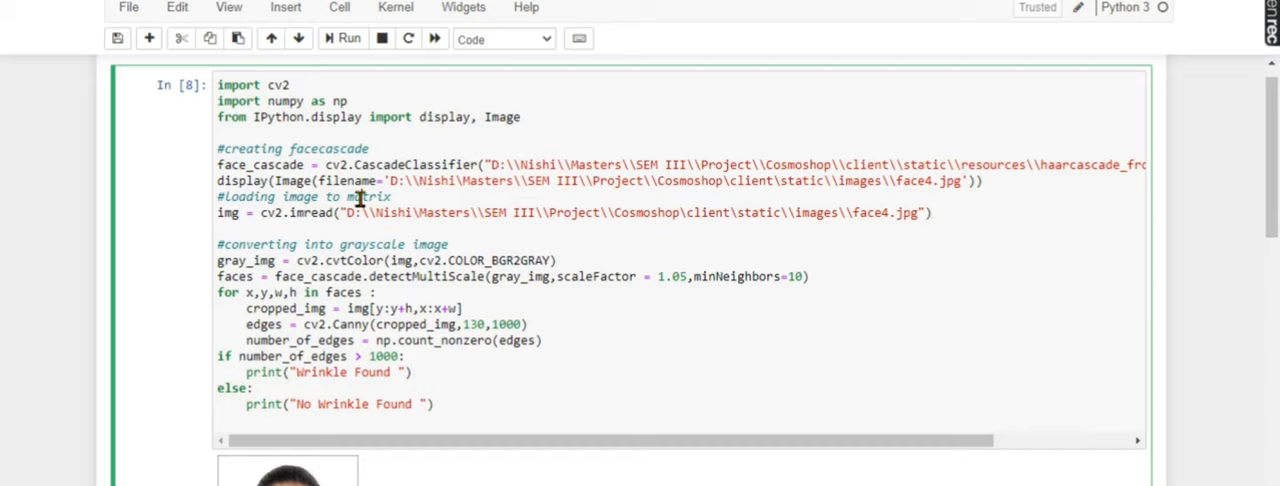
mouse_move(218, 164)
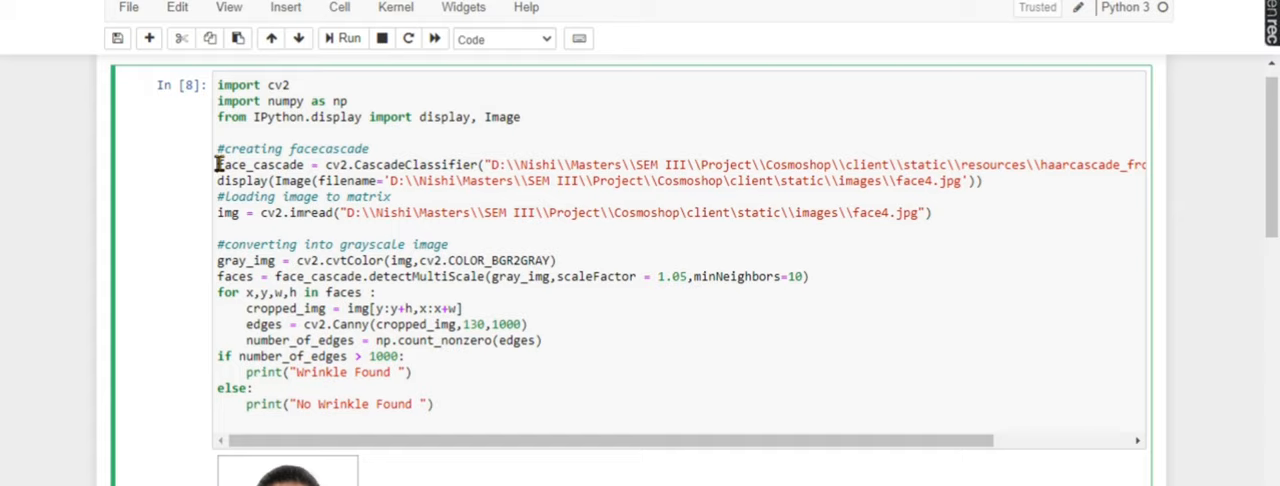
mouse_move(395, 172)
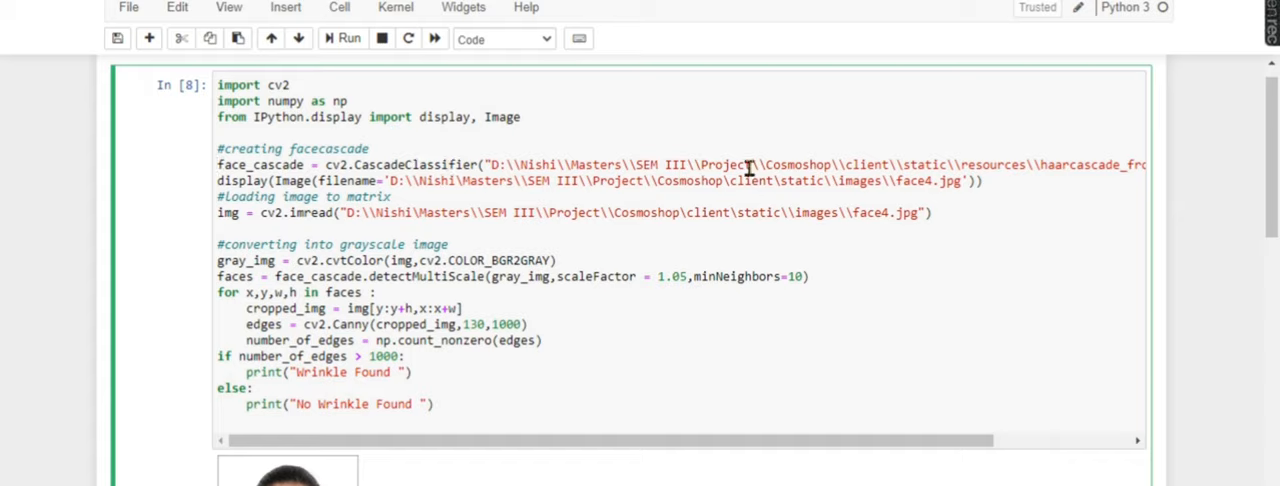
mouse_move(1005, 163)
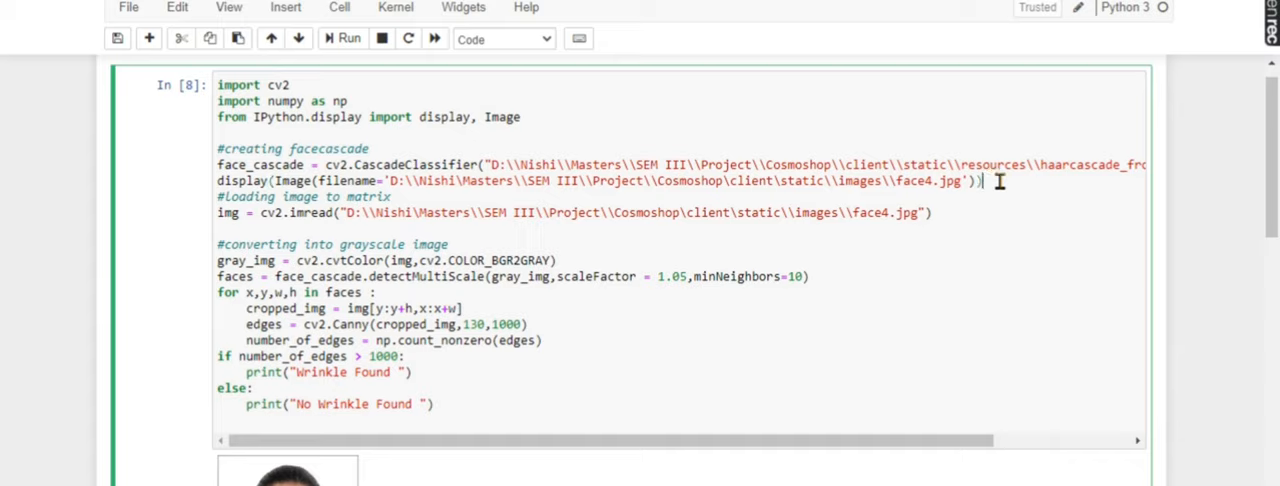
mouse_move(367, 212)
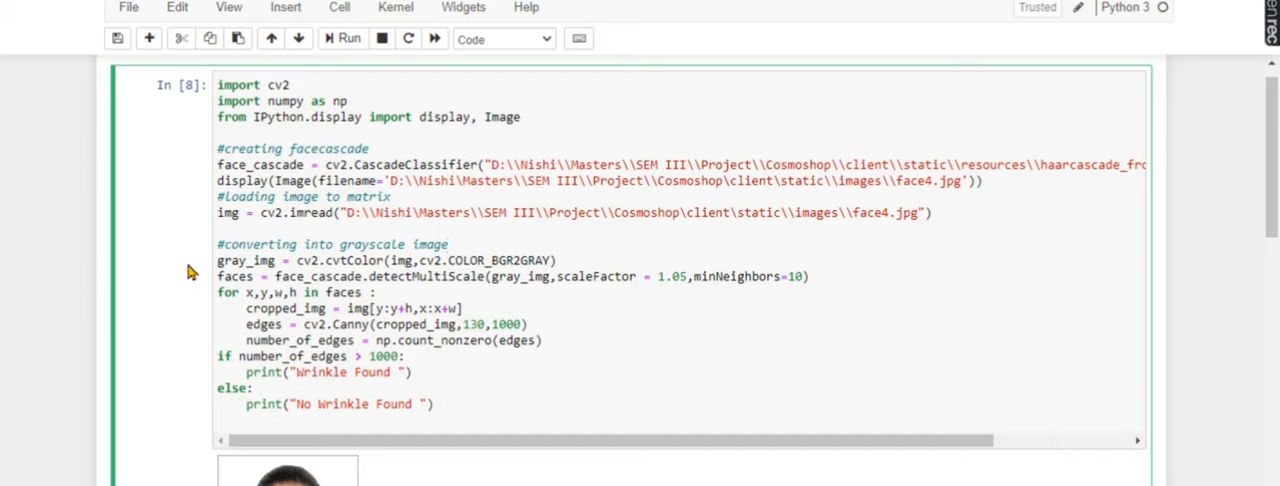
mouse_move(263, 291)
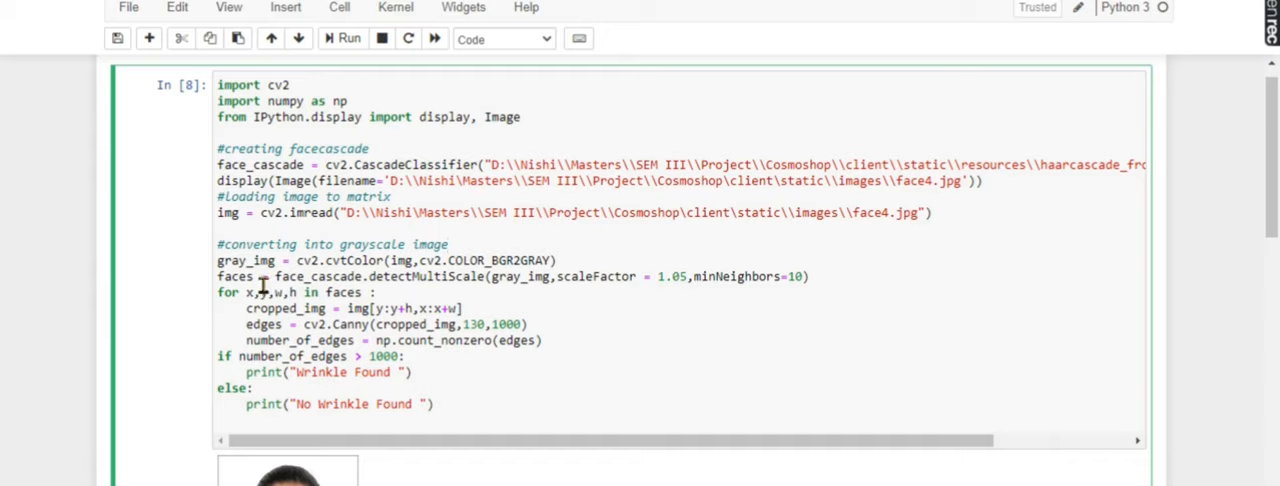
mouse_move(495, 283)
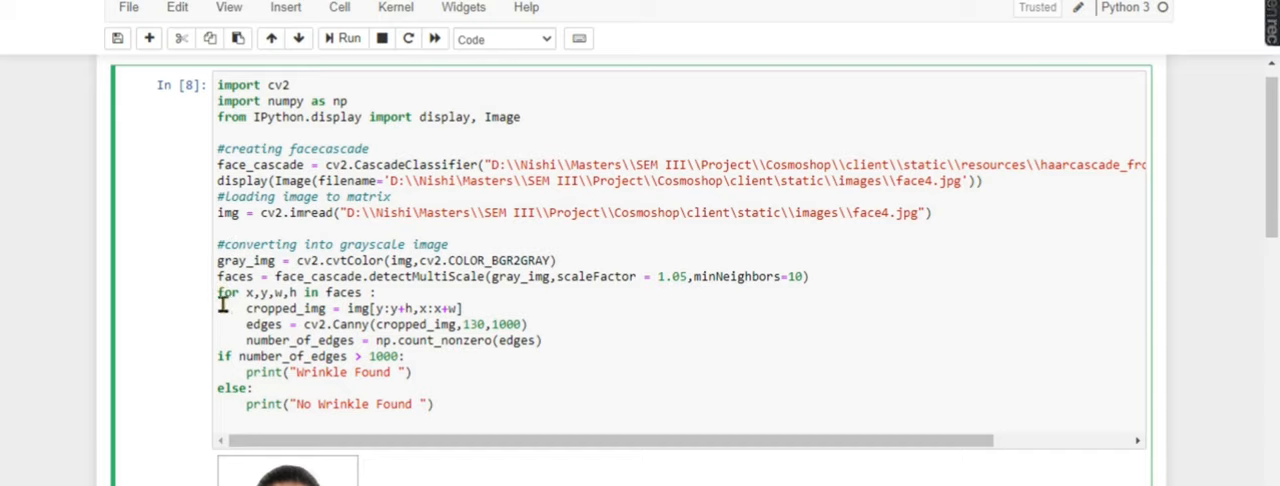
mouse_move(270, 297)
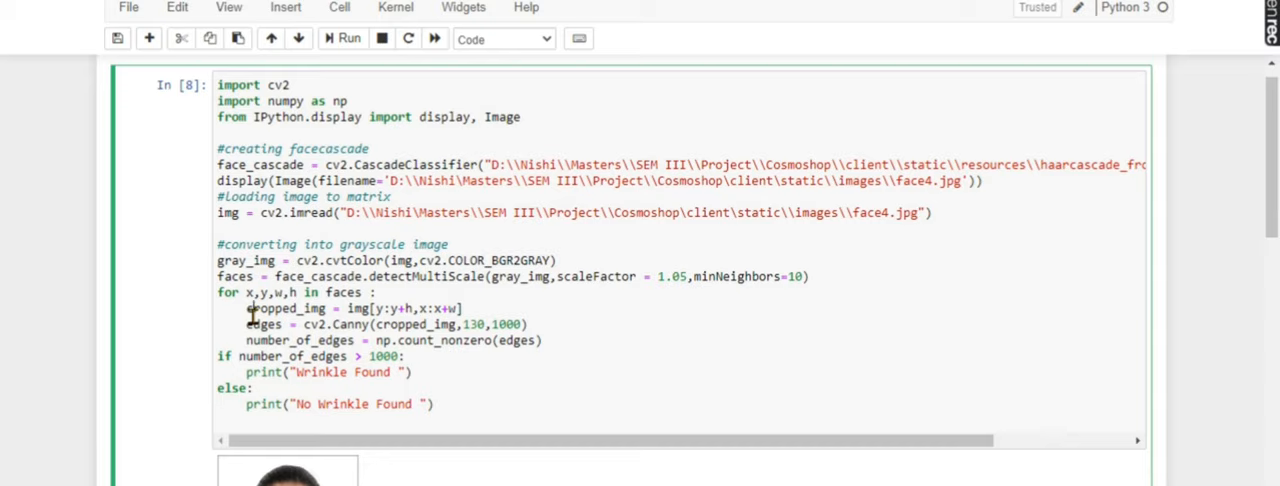
mouse_move(715, 370)
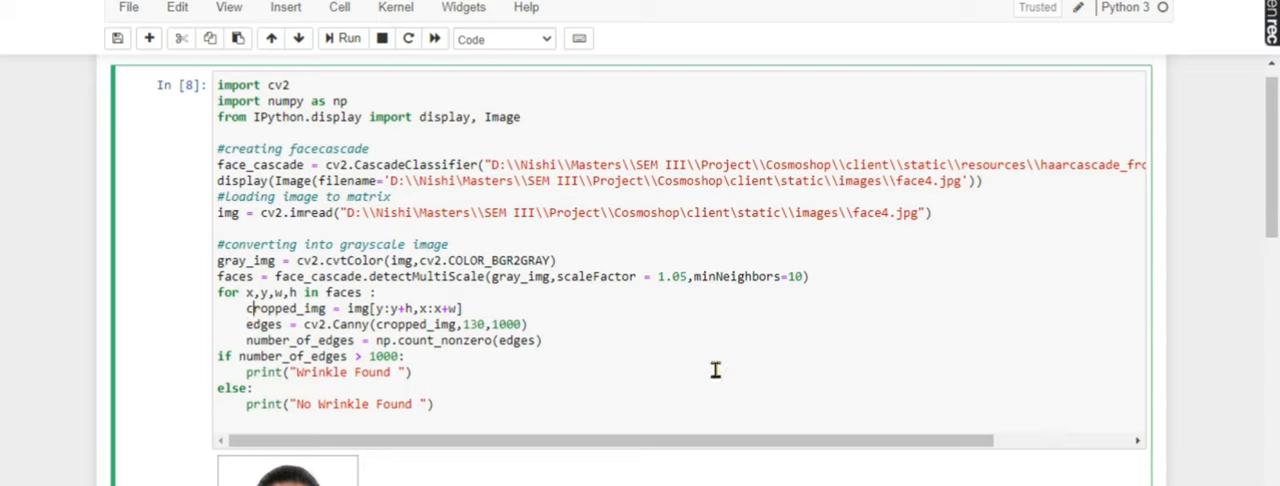
mouse_move(246, 310)
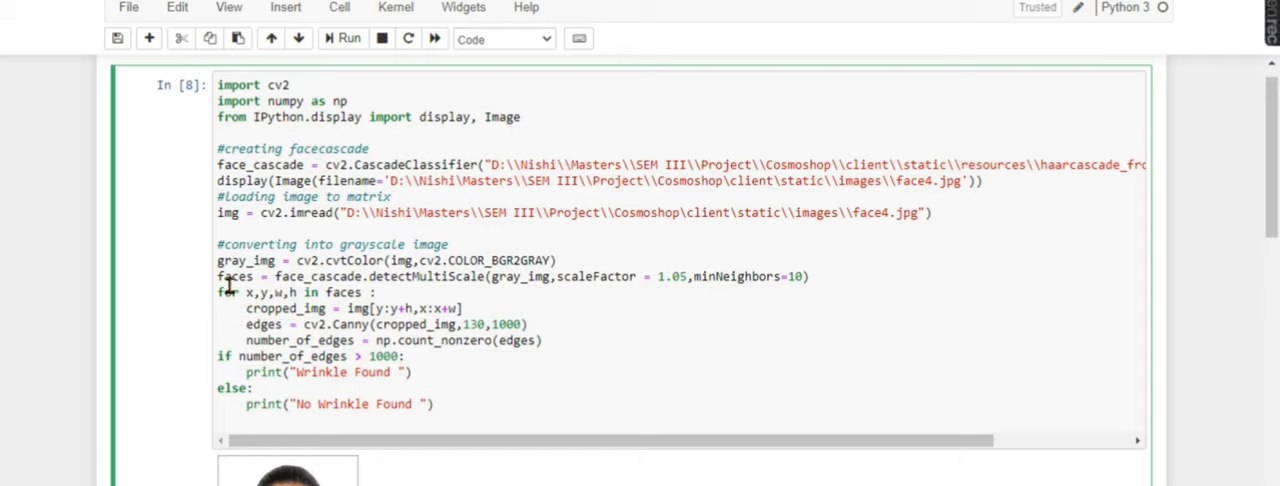
mouse_move(278, 293)
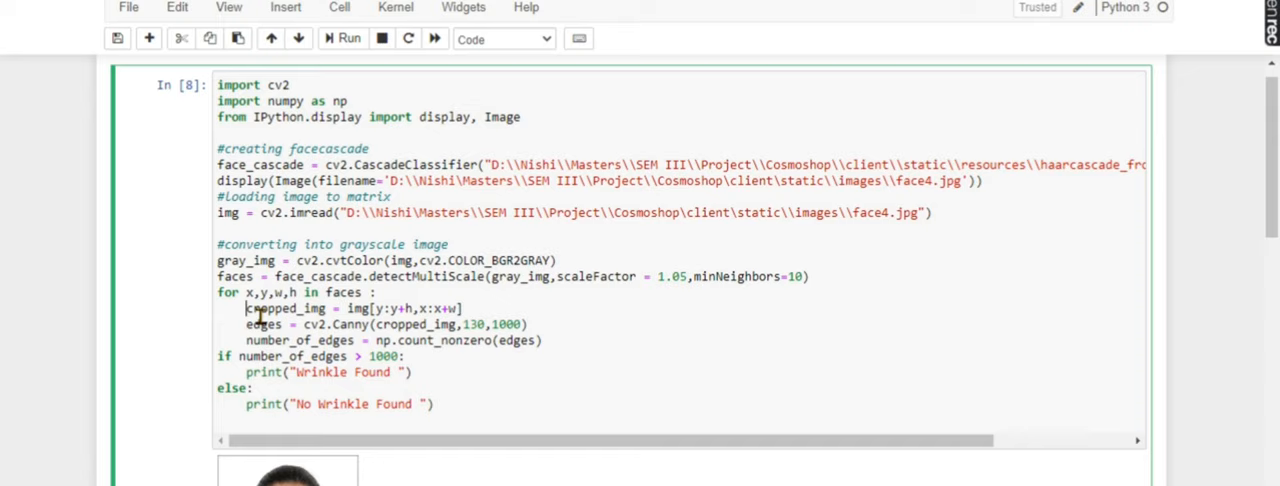
mouse_move(340, 308)
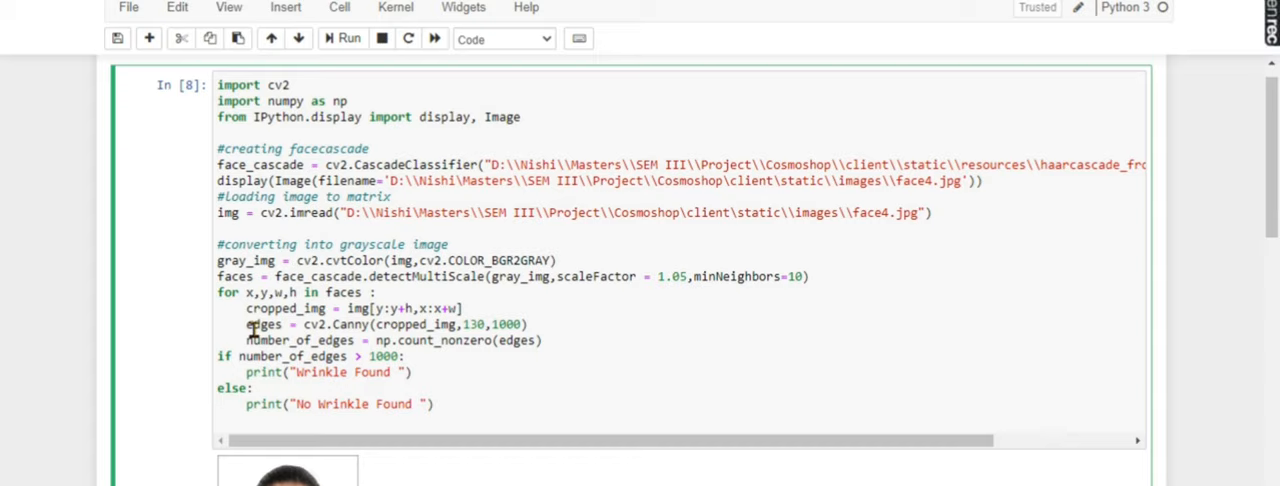
mouse_move(576, 409)
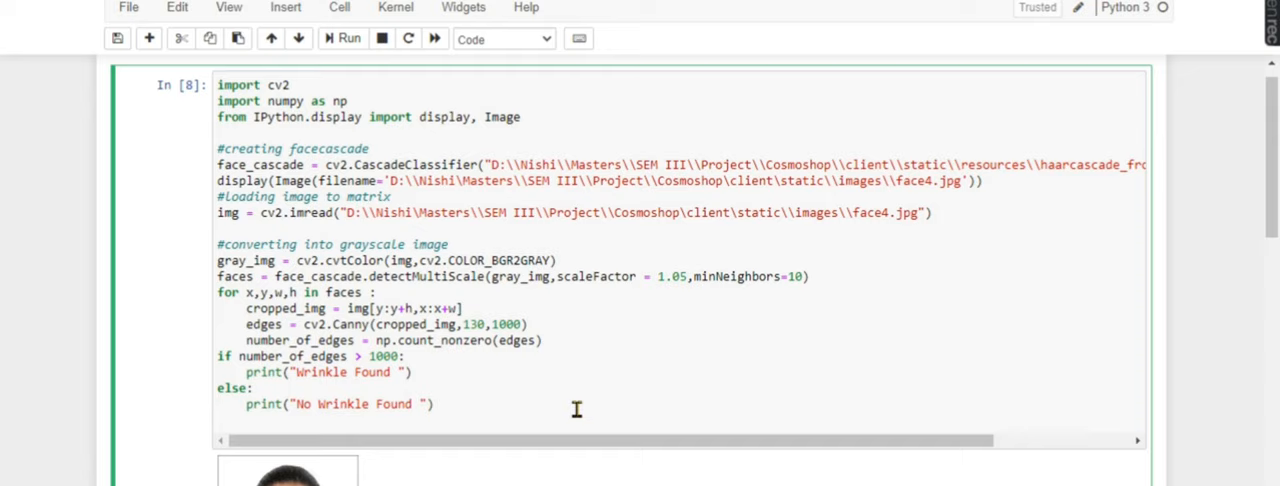
scroll(down, 3)
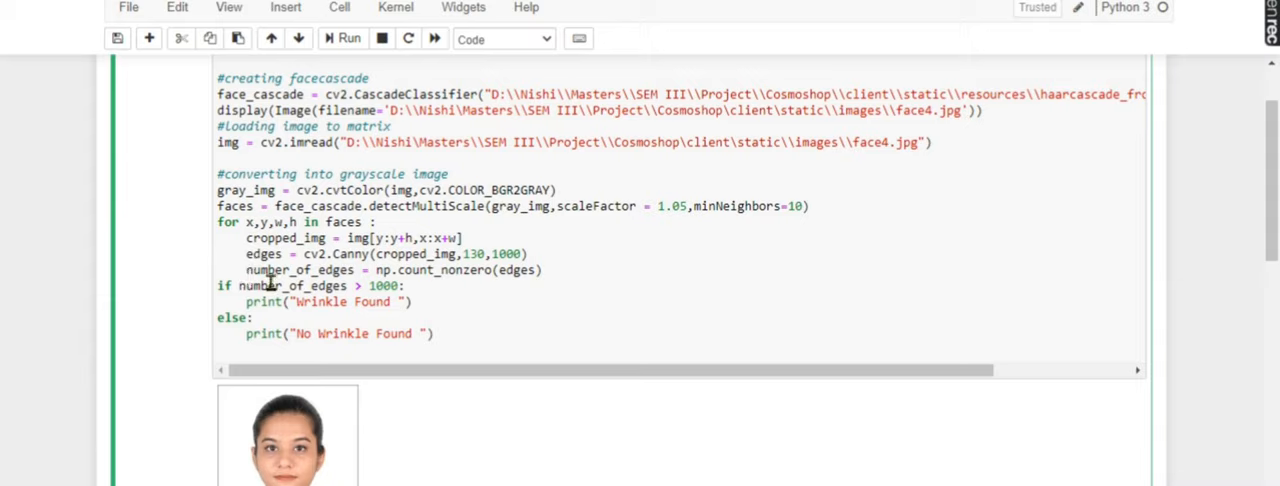
mouse_move(340, 270)
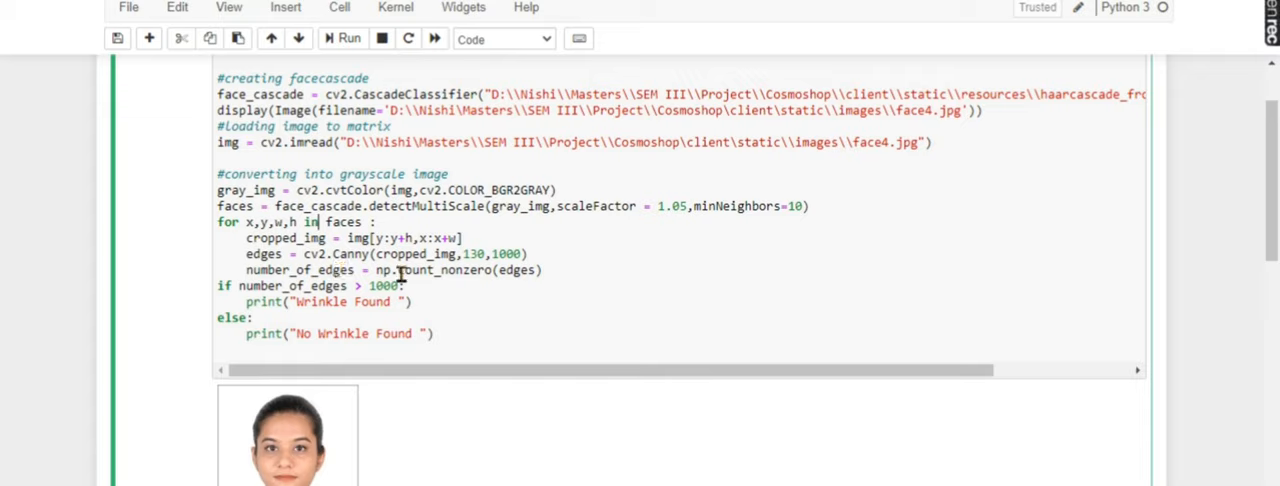
mouse_move(487, 270)
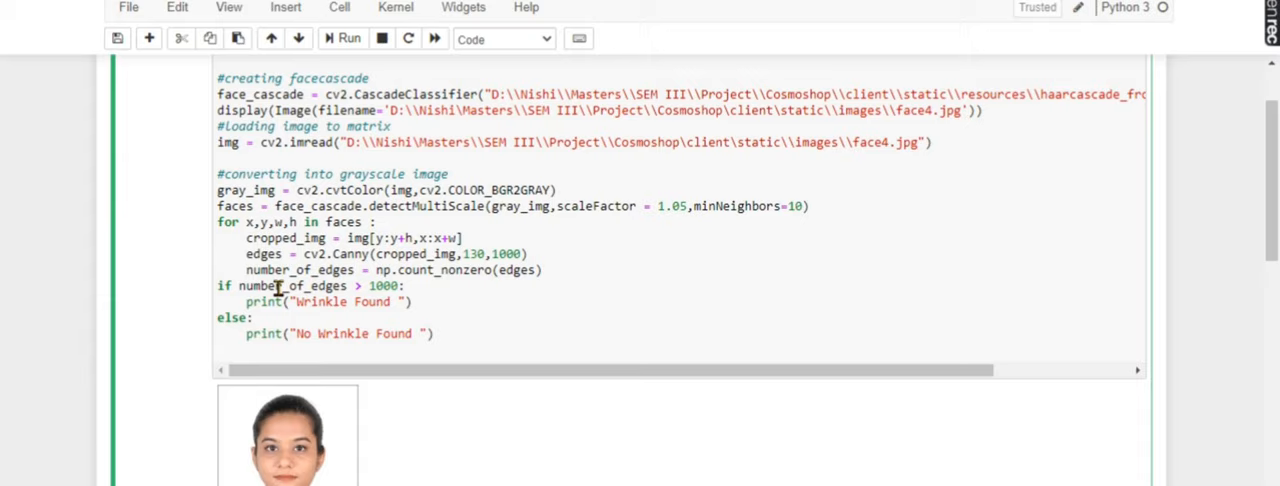
- Run the face4.jpg wrinkle cell to show the woman's photo and No Wrinkle Found
click(318, 221)
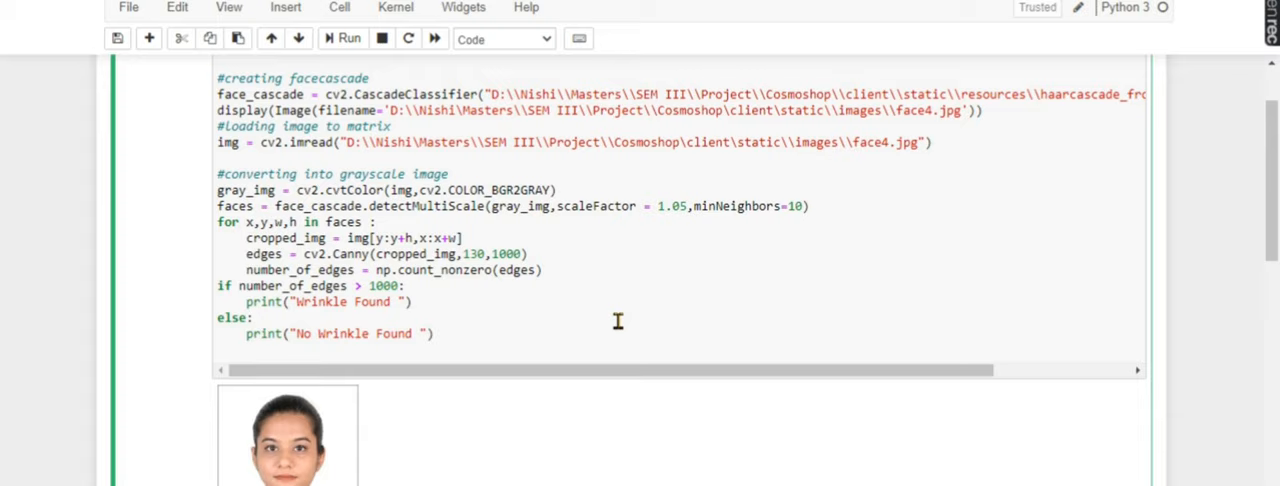
click(254, 317)
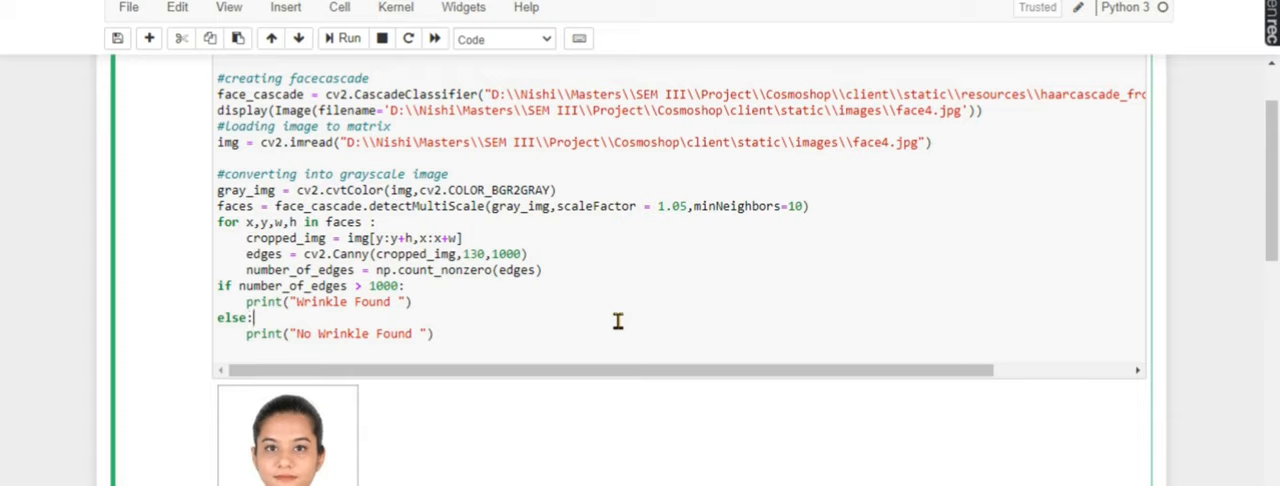
mouse_move(1273, 203)
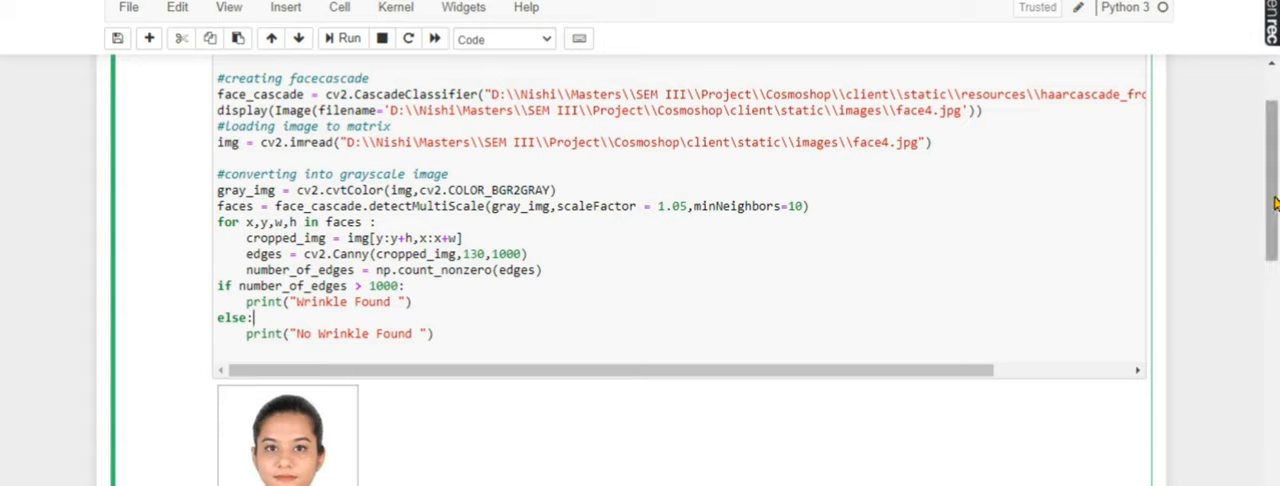
mouse_move(654, 268)
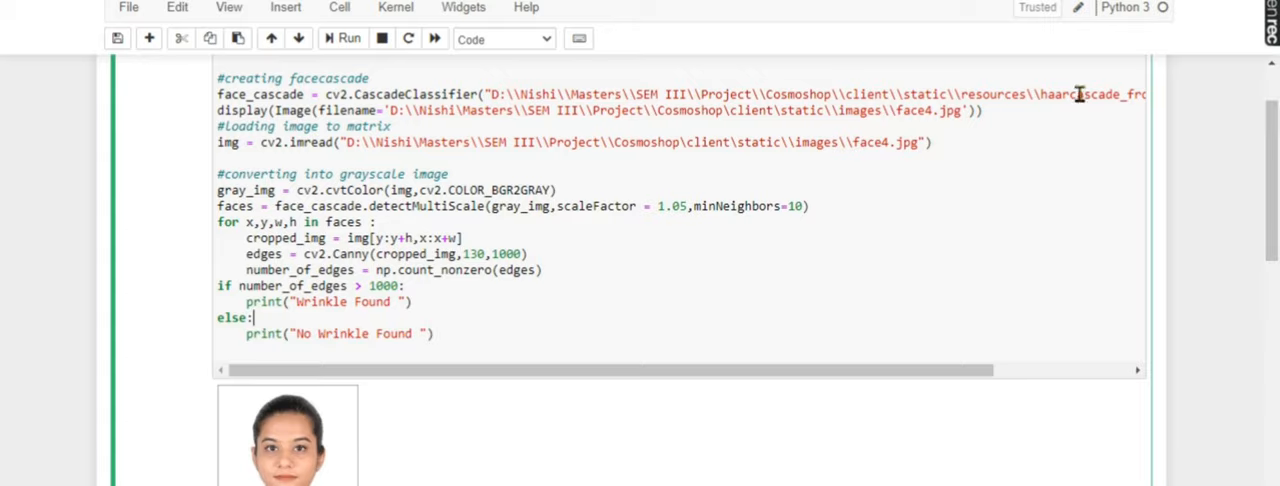
mouse_move(1079, 94)
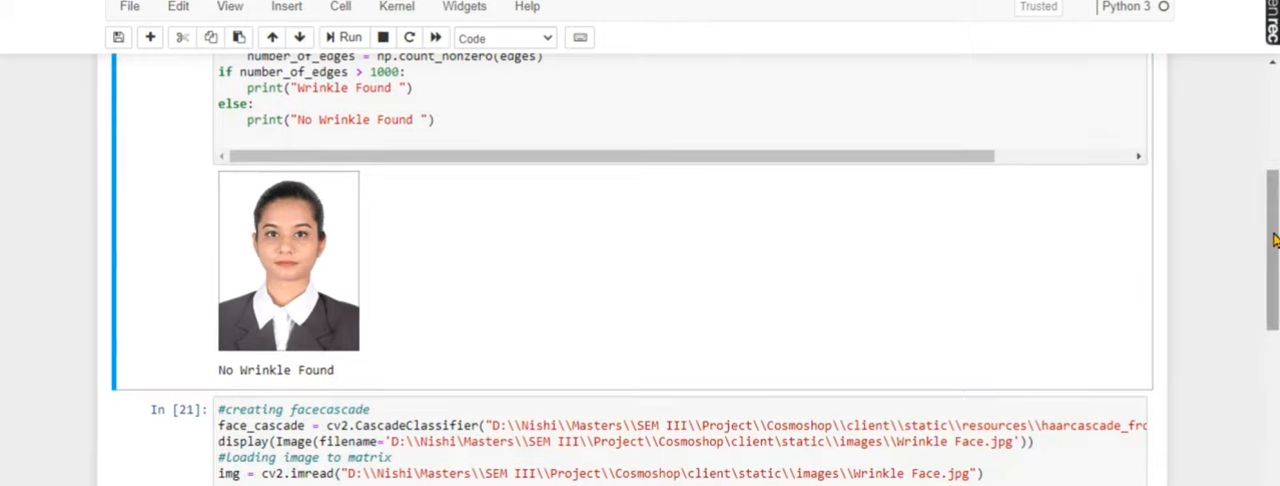
scroll(down, 3)
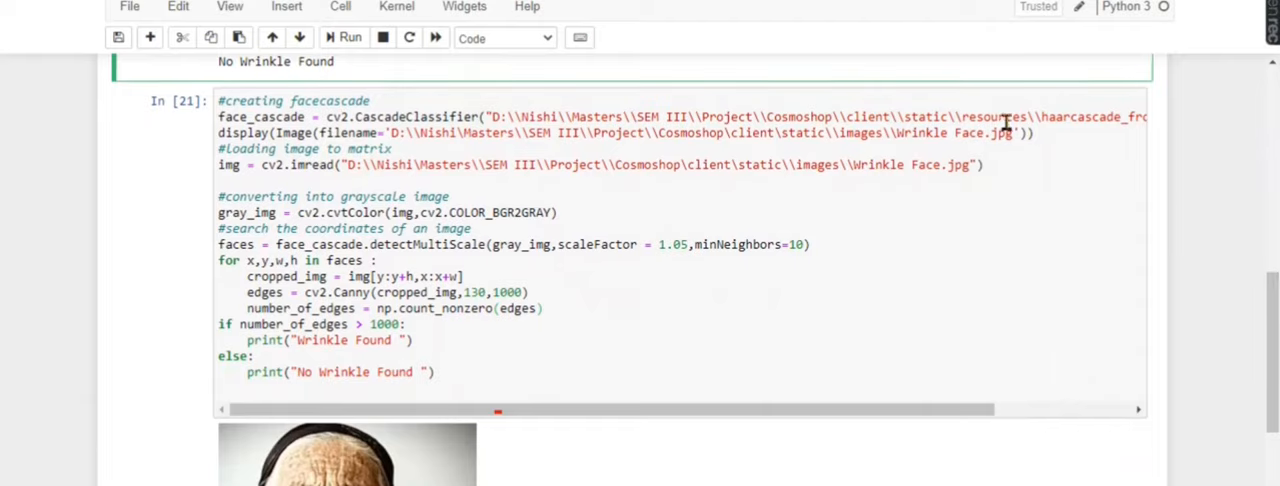
mouse_move(487, 91)
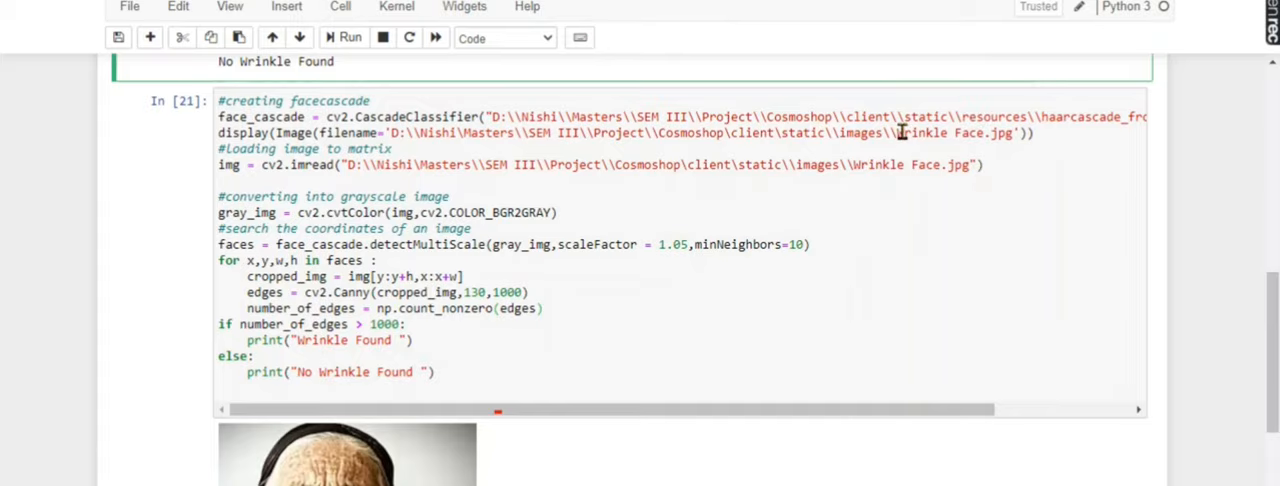
double_click(935, 133)
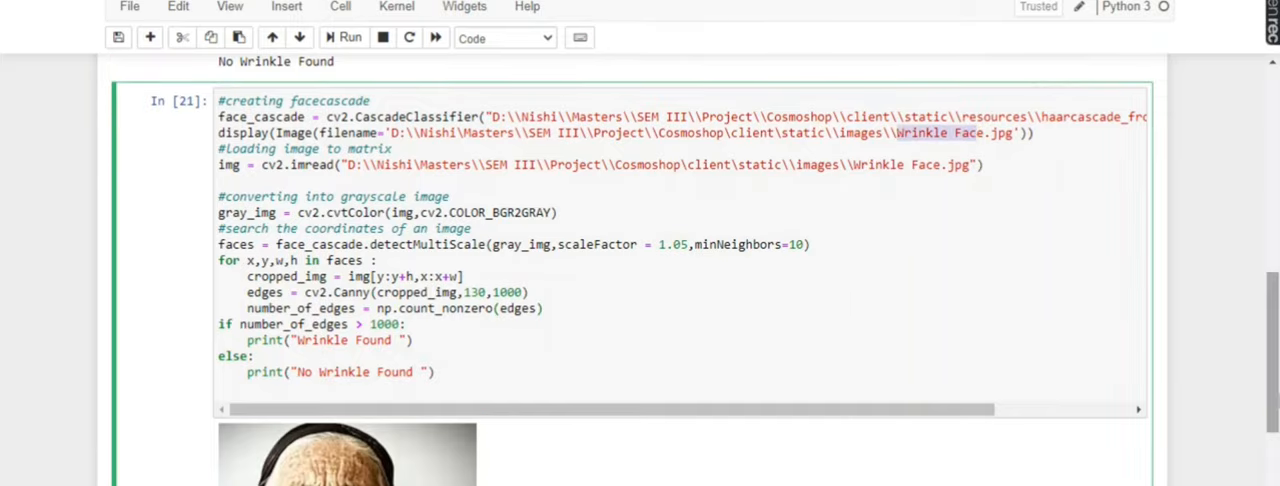
scroll(down, 3)
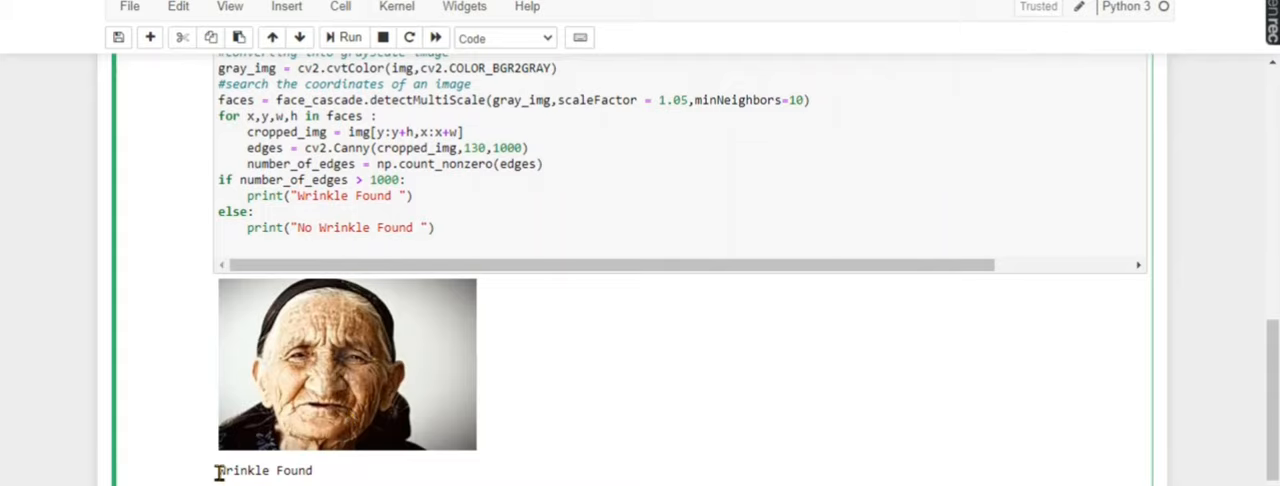
scroll(down, 3)
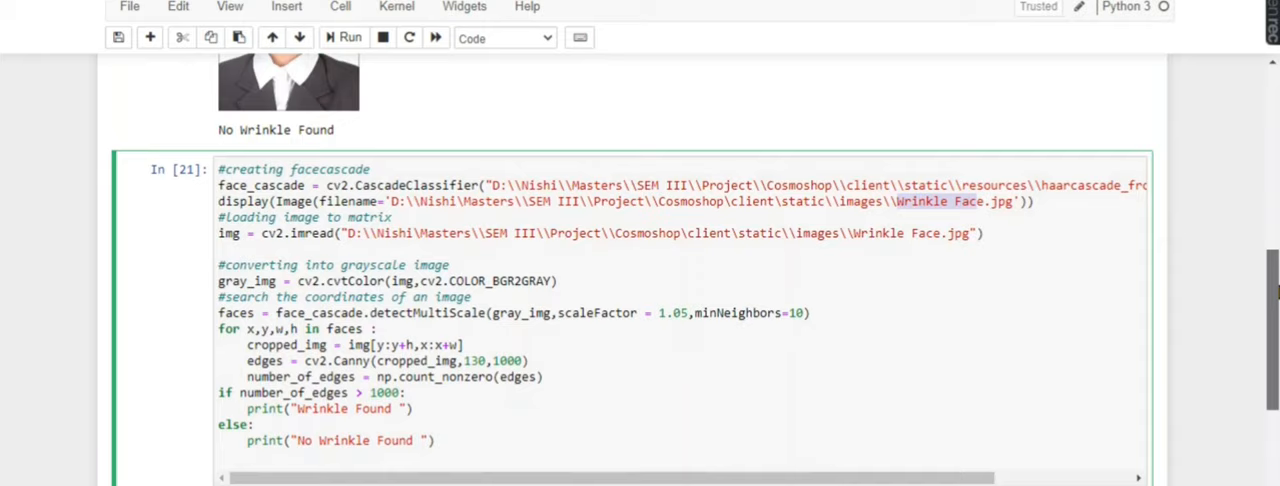
scroll(down, 3)
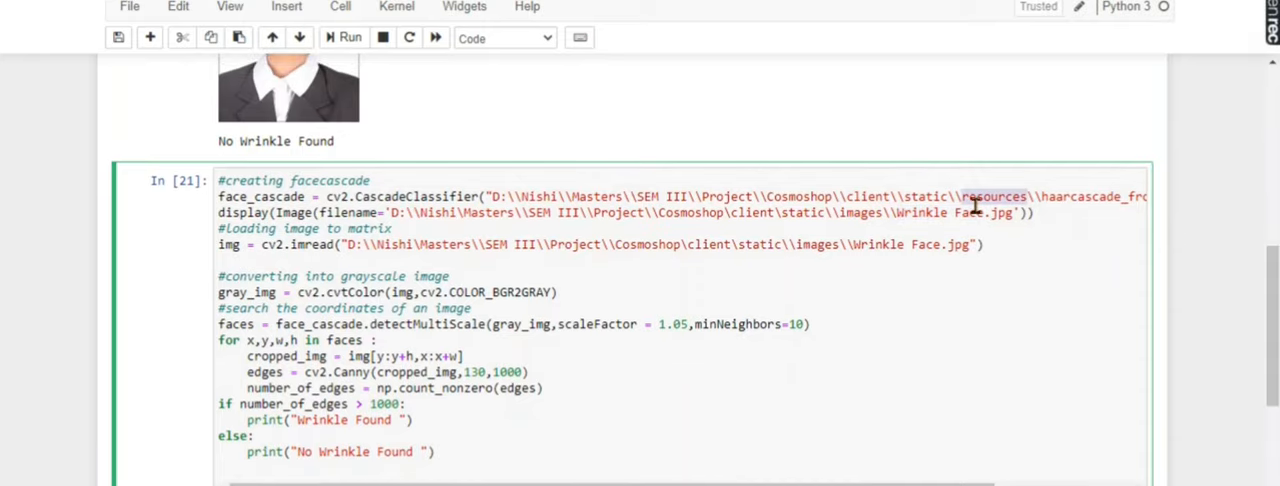
- Change both image paths from 'Wrinkle Face.jpg' to 'face2.jpg' and rerun the cell
click(970, 212)
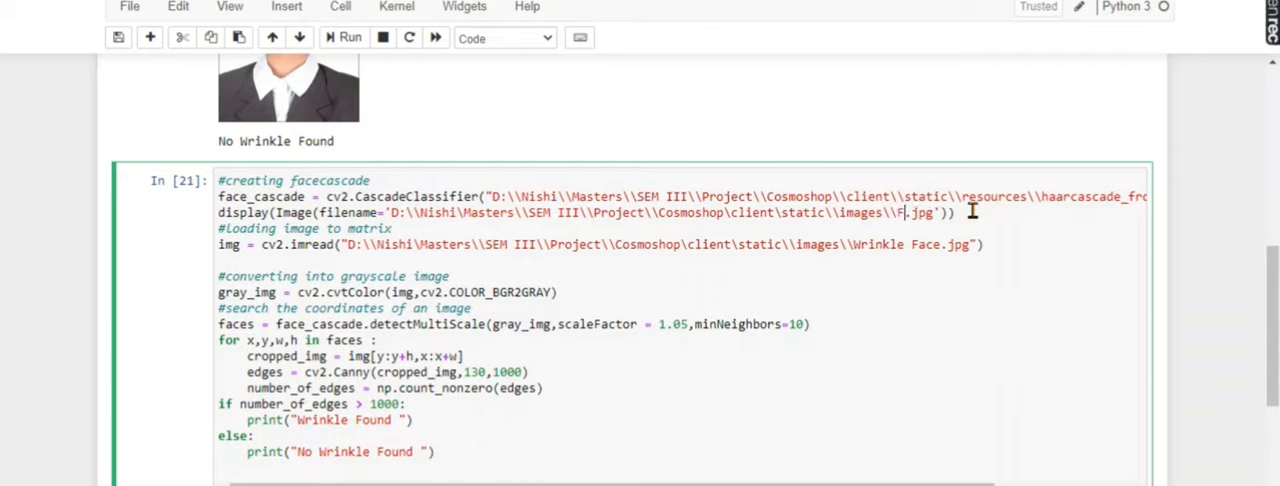
text(face)
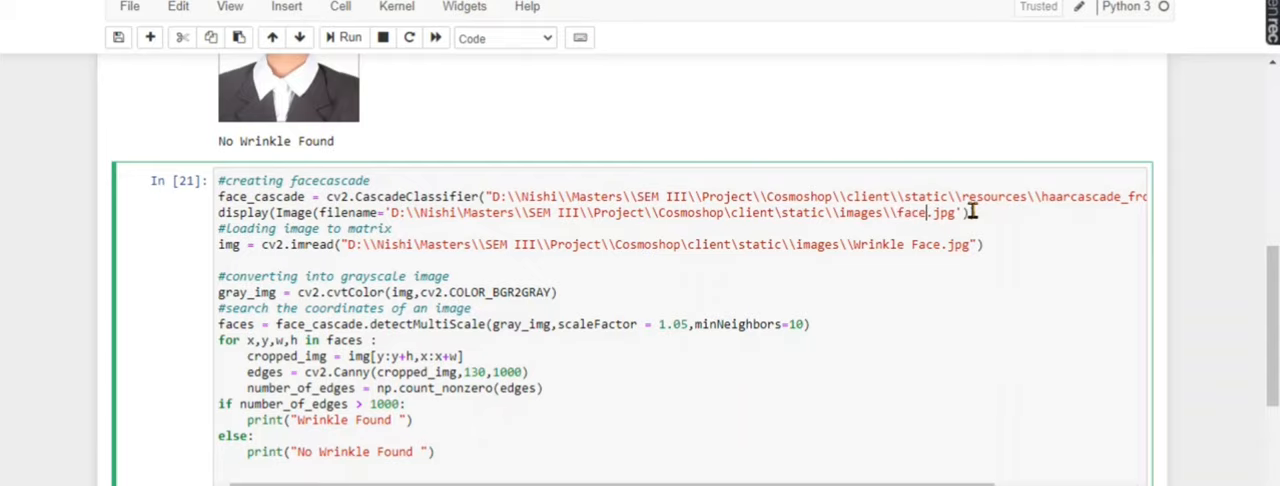
scroll(down, 3)
text(2)
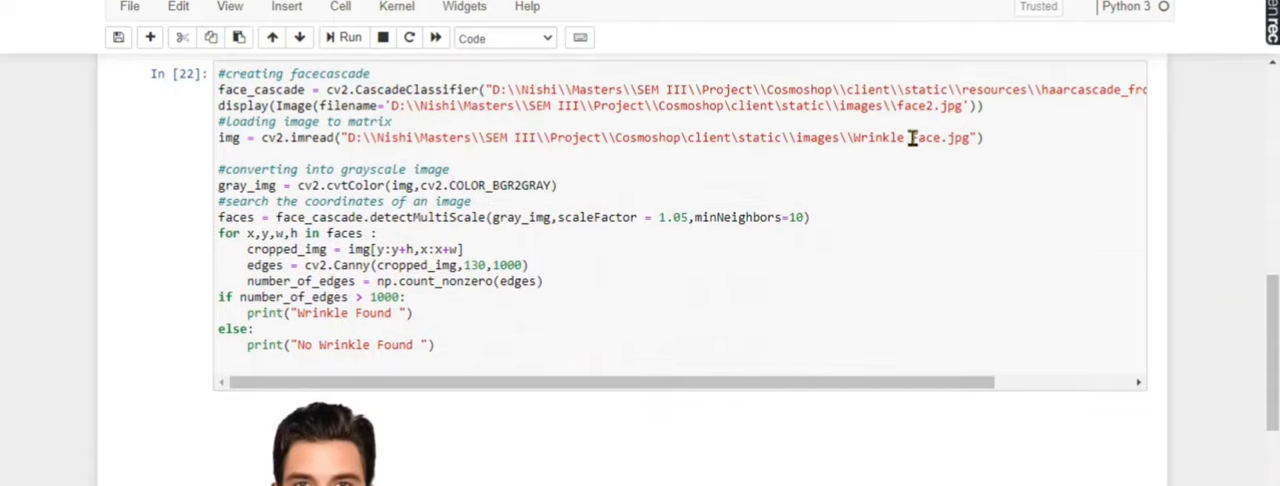
click(920, 137)
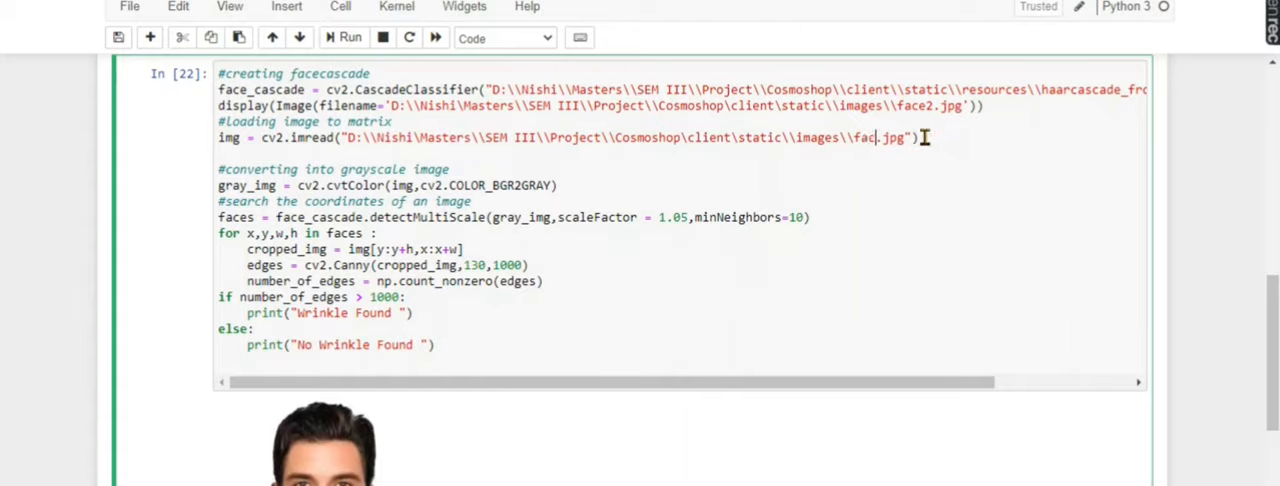
scroll(down, 3)
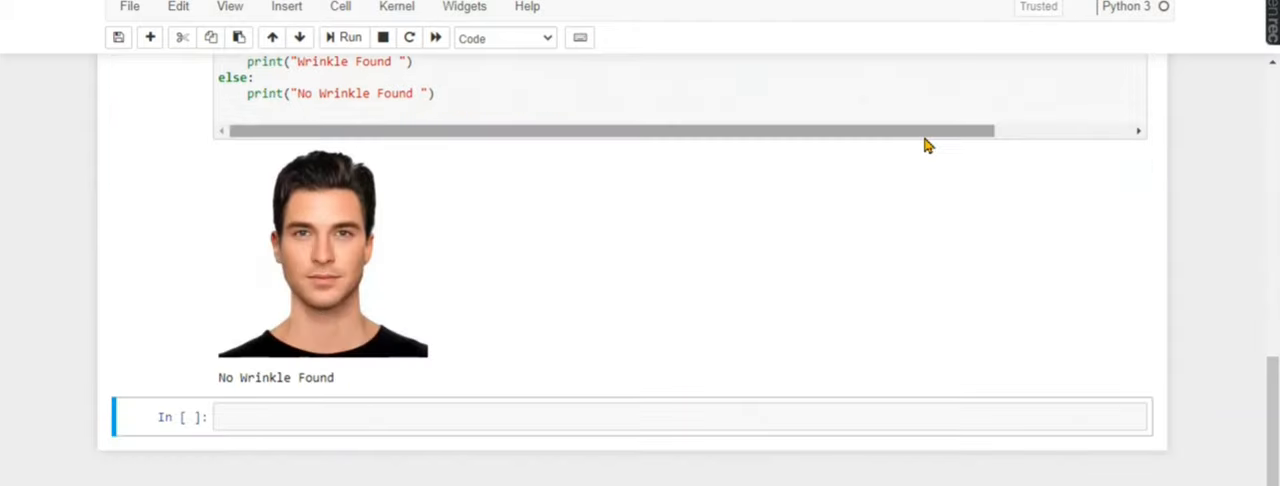
scroll(up, 3)
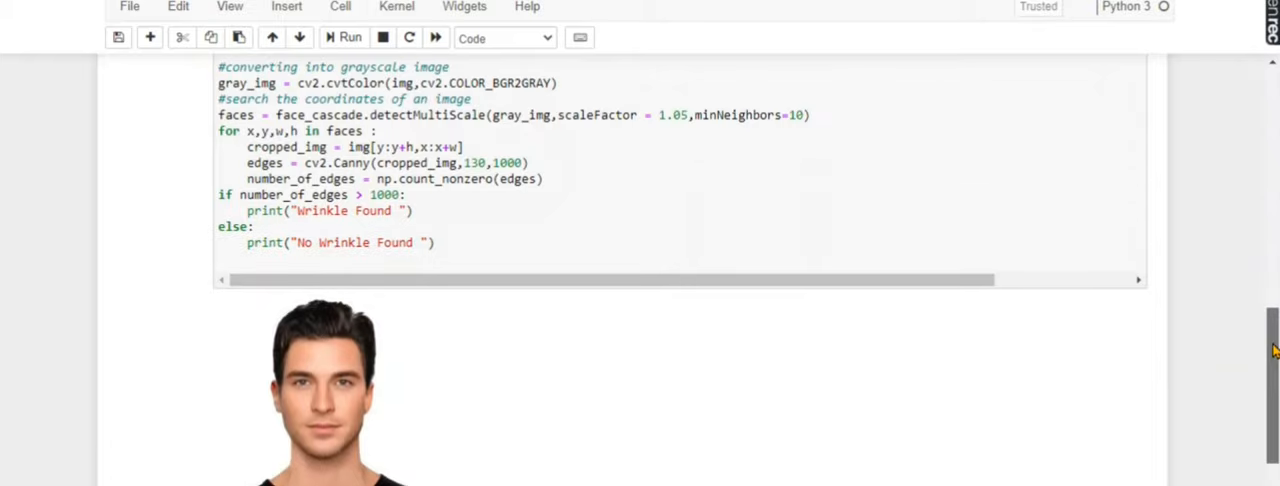
scroll(down, 3)
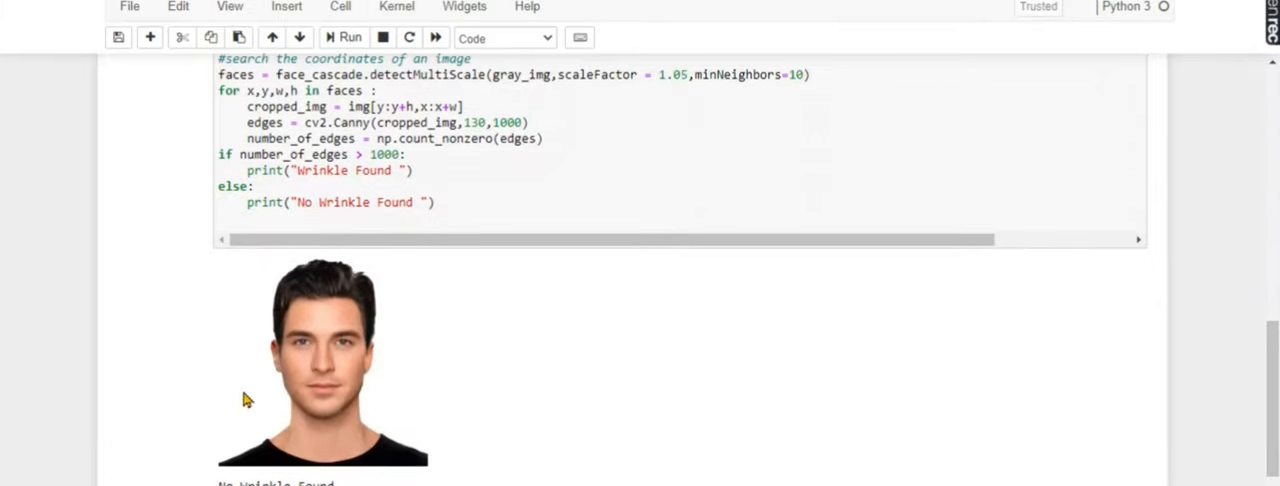
mouse_move(1245, 332)
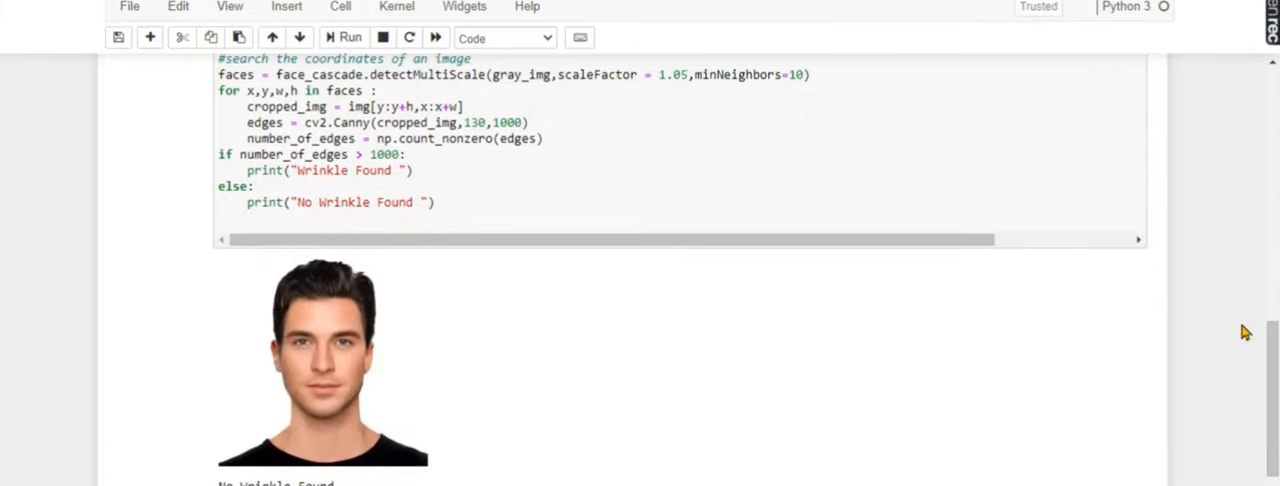
scroll(up, 3)
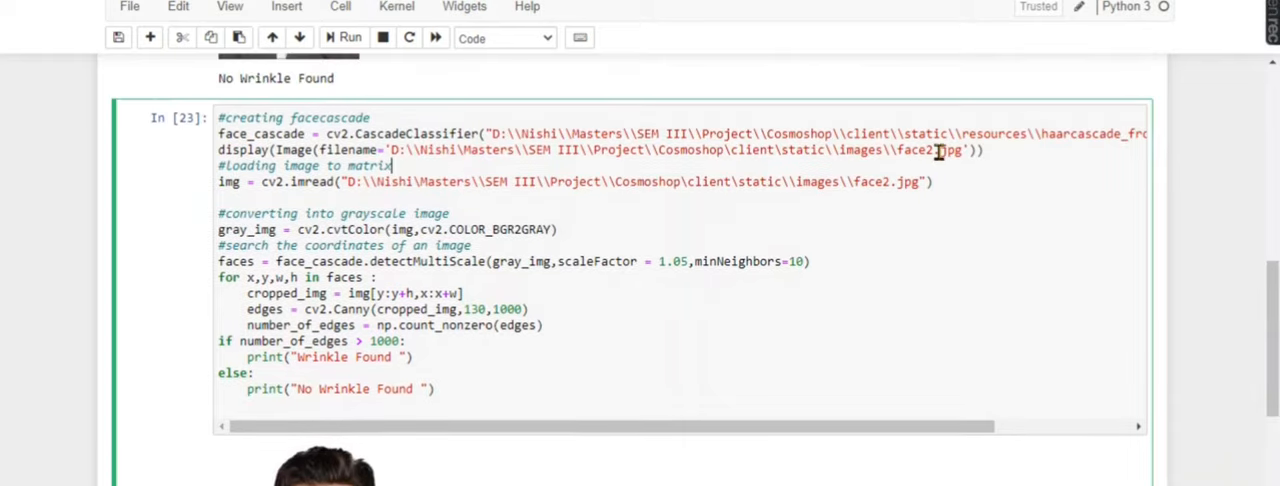
- Switch cell In [23] to face3.jpg and view the bearded man's result
key(ctrl+s)
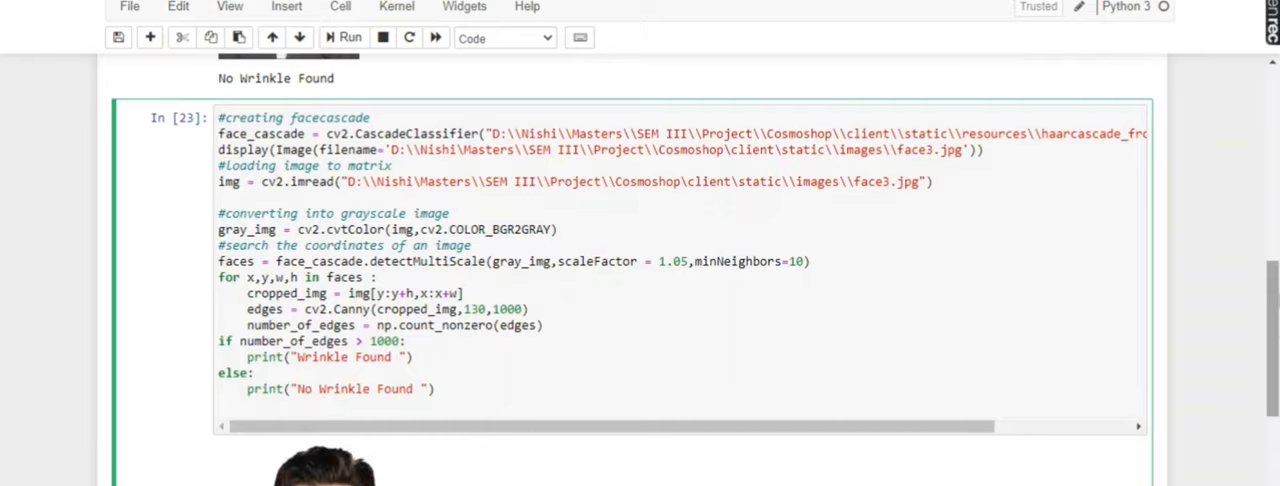
scroll(down, 3)
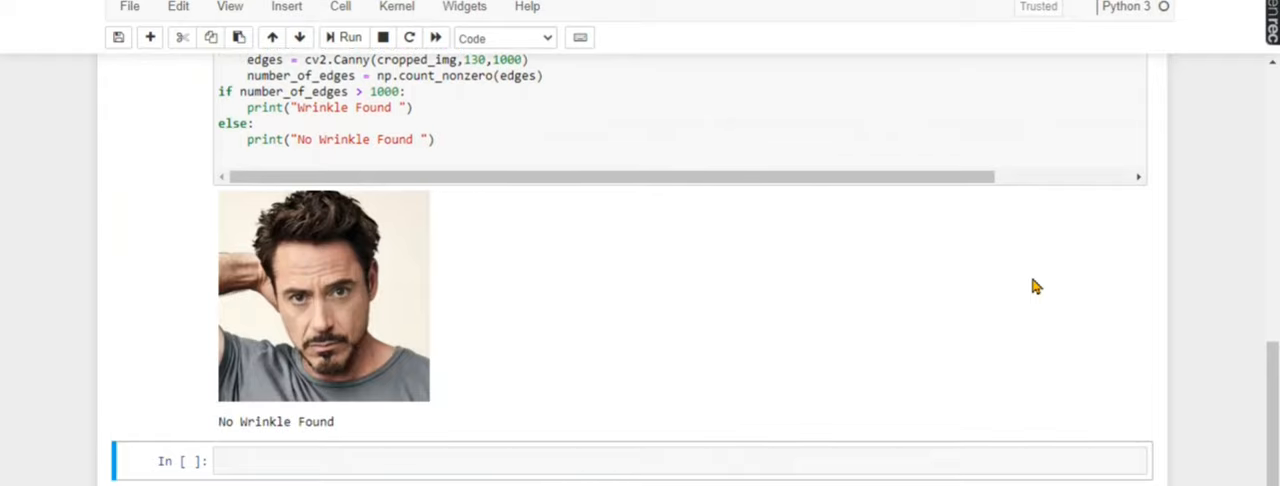
mouse_move(402, 290)
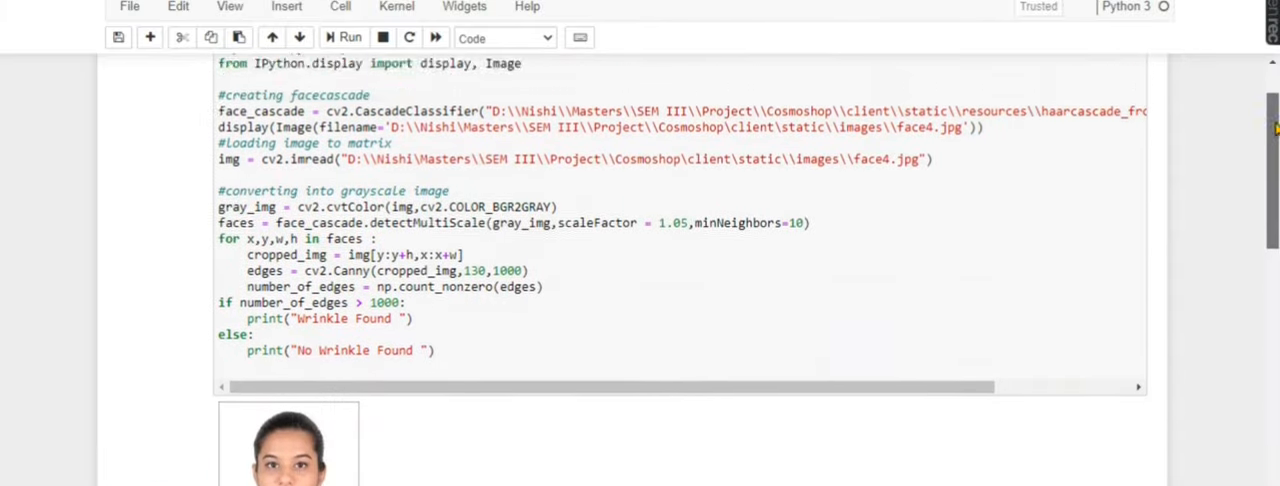
scroll(down, 3)
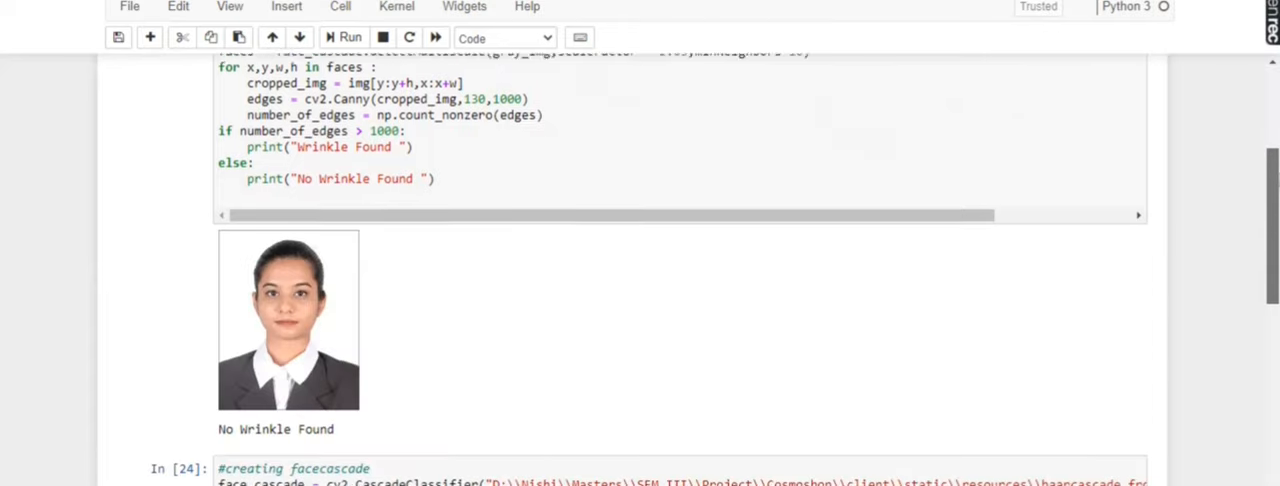
scroll(down, 3)
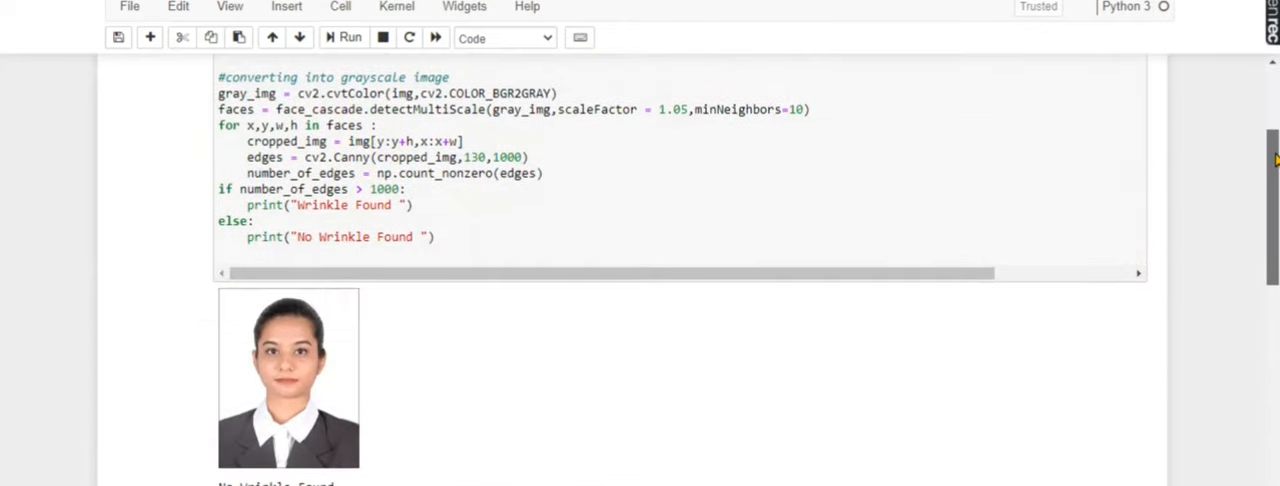
scroll(down, 3)
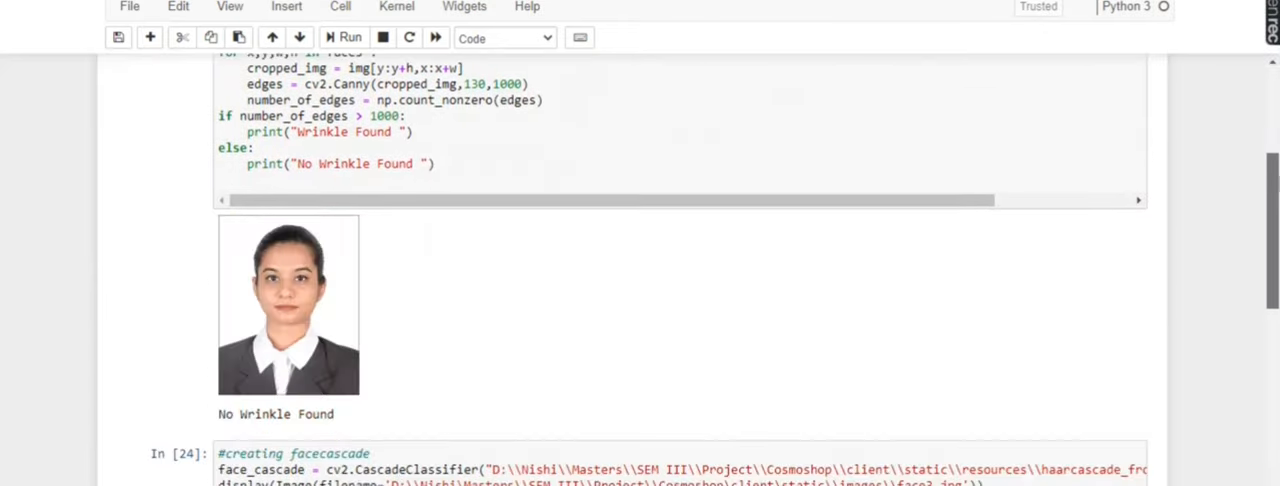